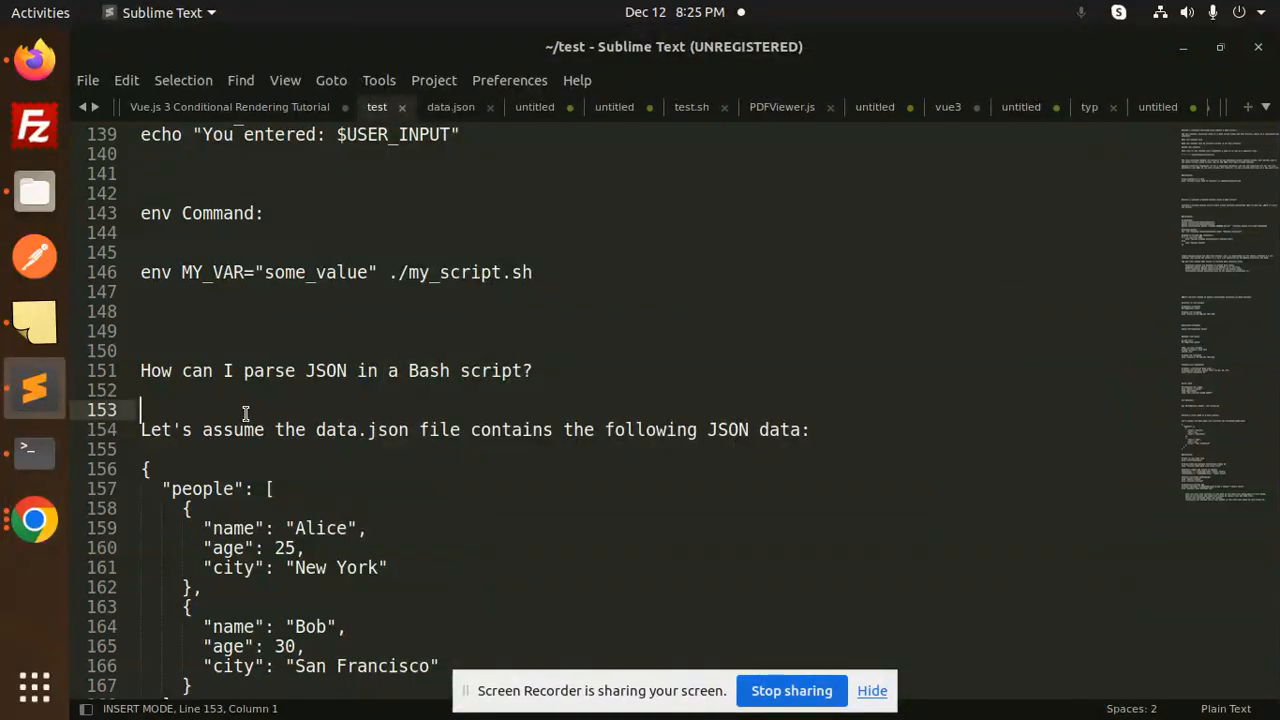
mouse_move(262, 388)
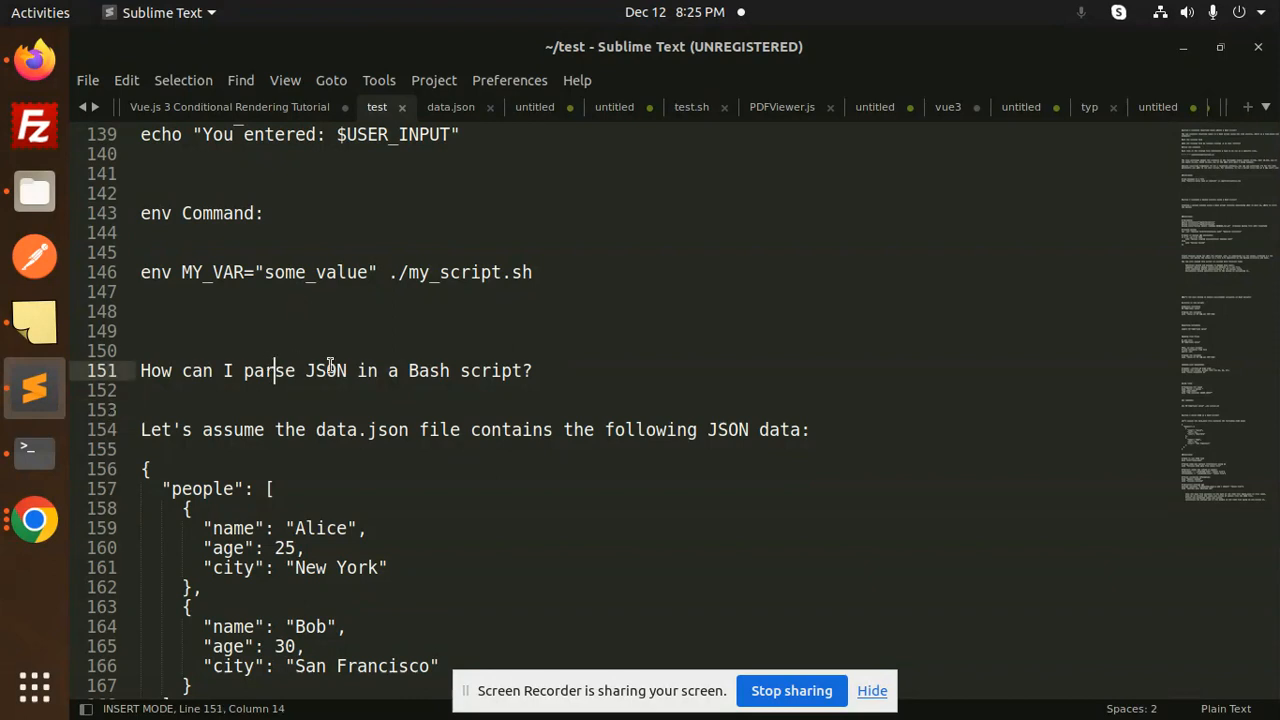
mouse_move(420, 378)
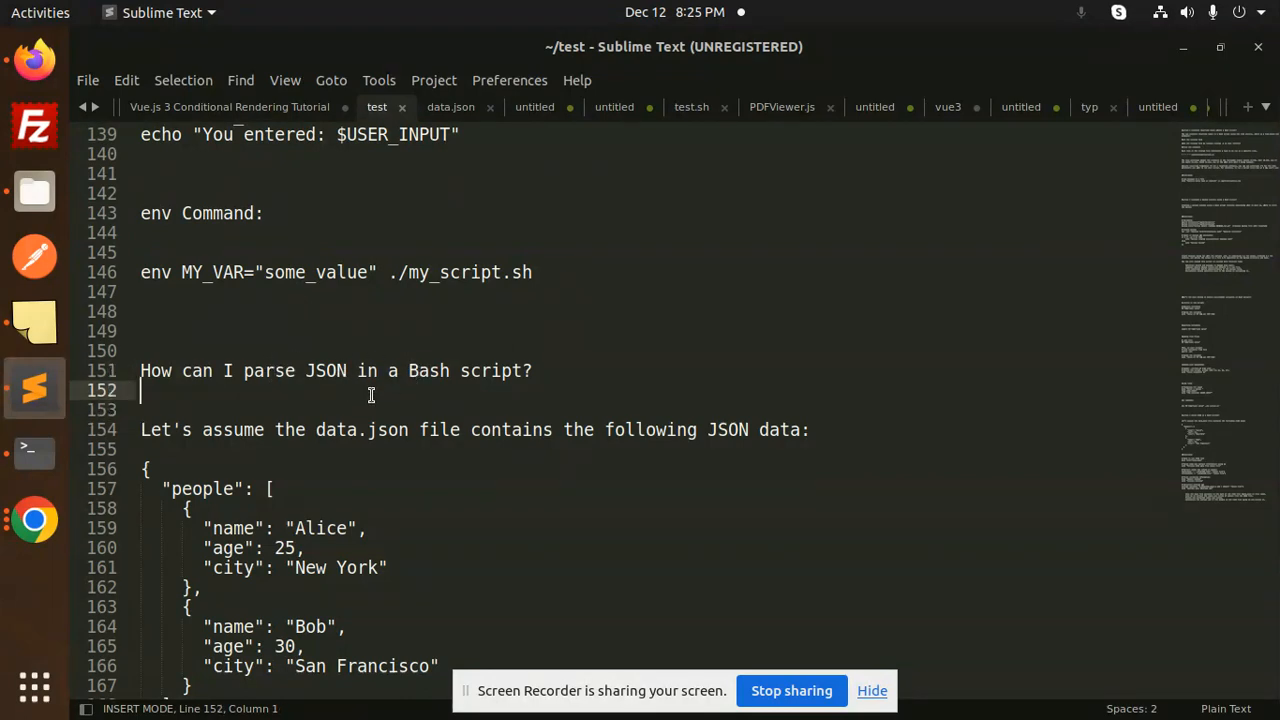
mouse_move(34, 452)
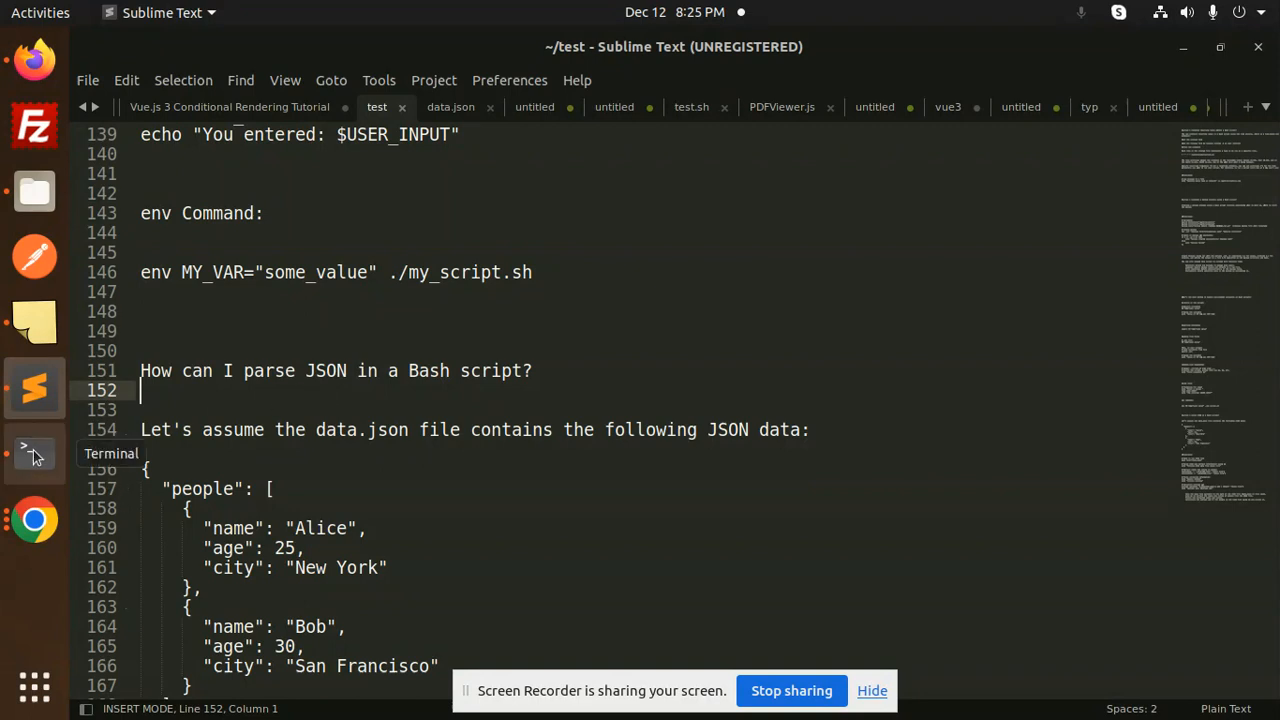
- Review the jq 'command not found' errors from ./test.sh, then return to the JSON-parsing notes
click(34, 452)
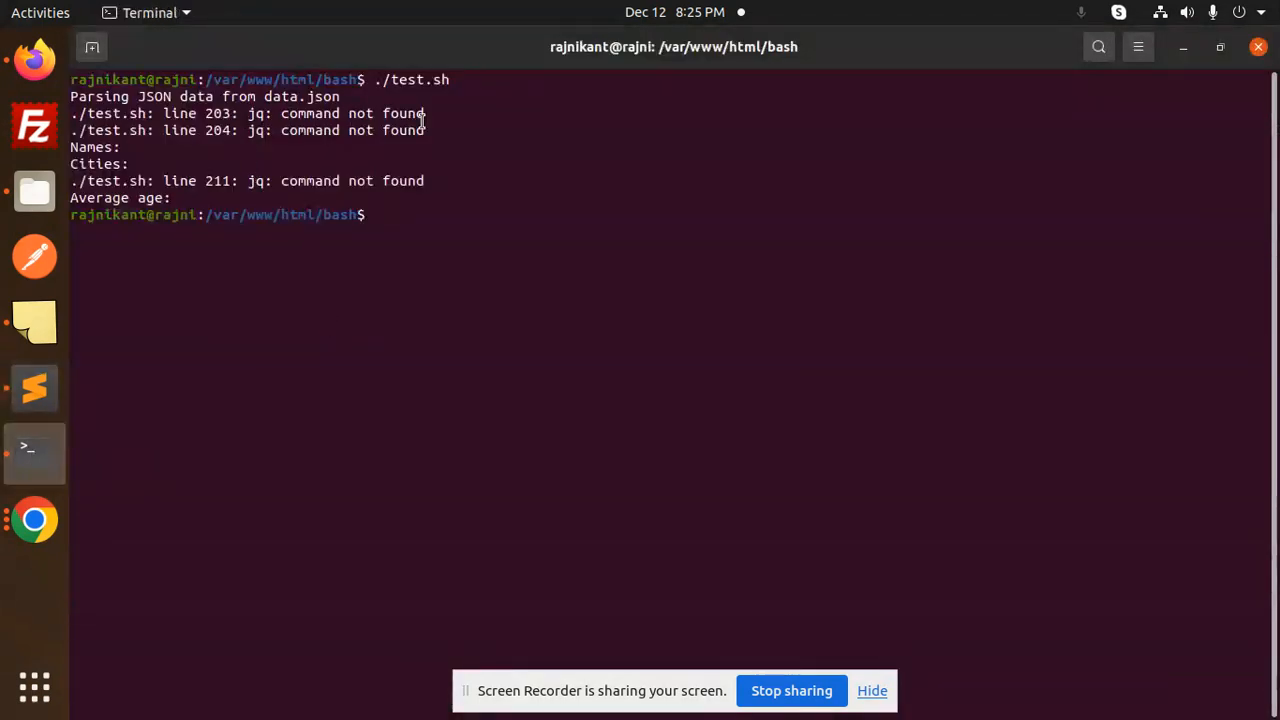
mouse_move(428, 152)
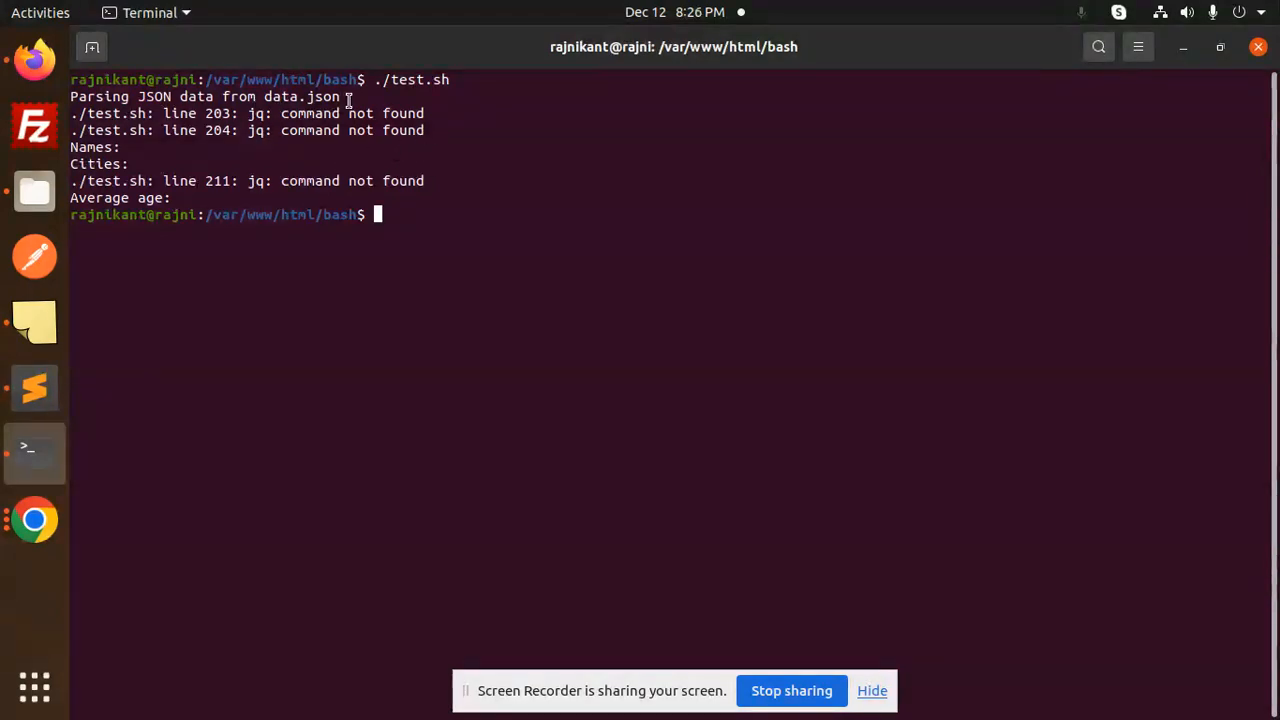
mouse_move(448, 148)
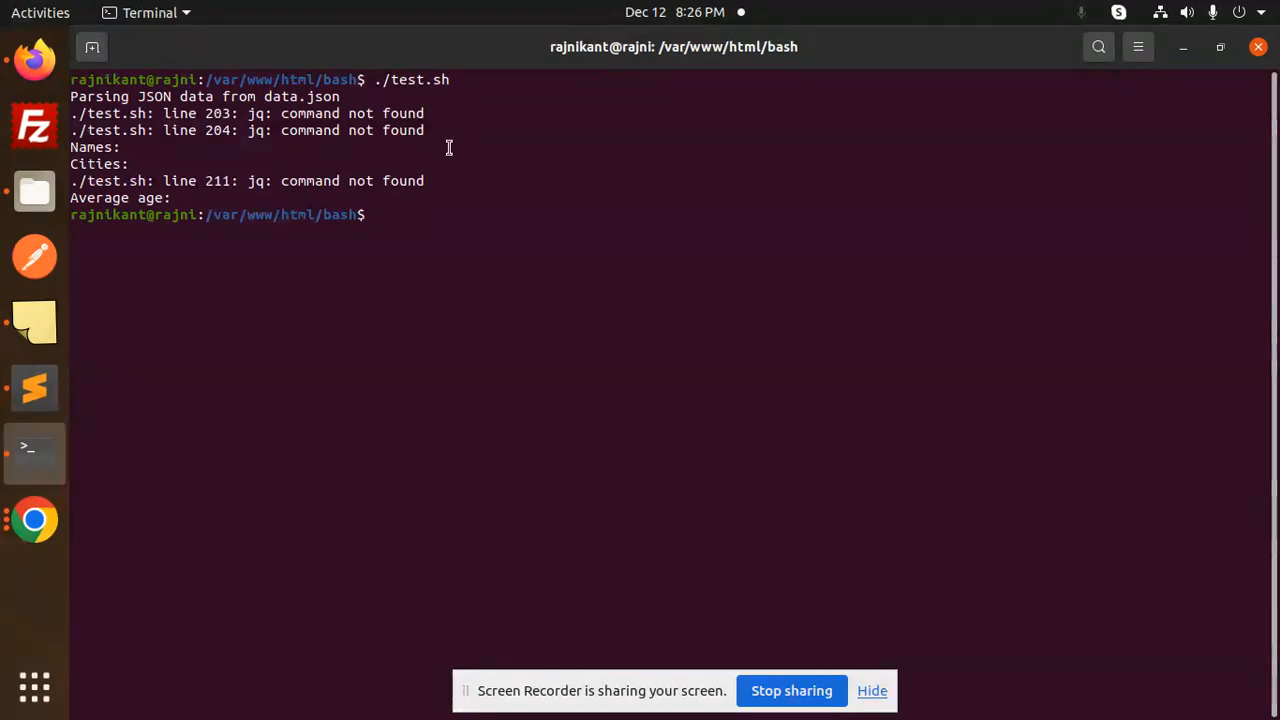
mouse_move(376, 214)
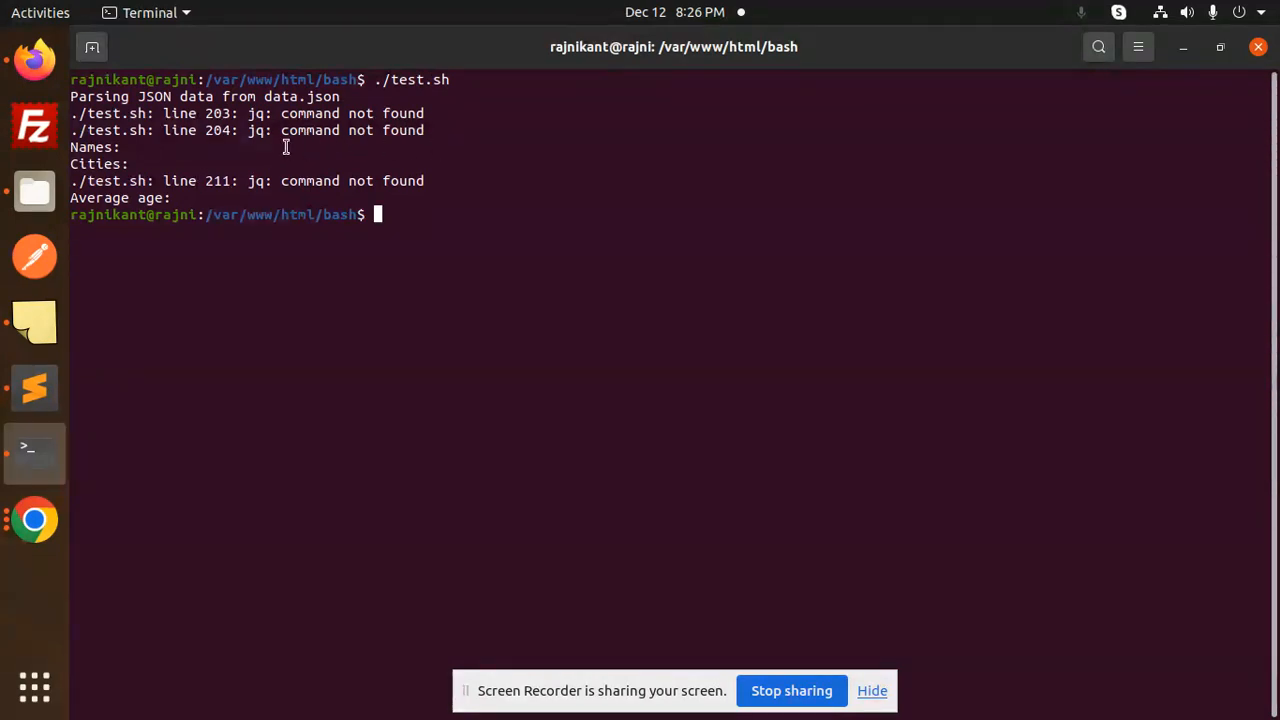
mouse_move(476, 204)
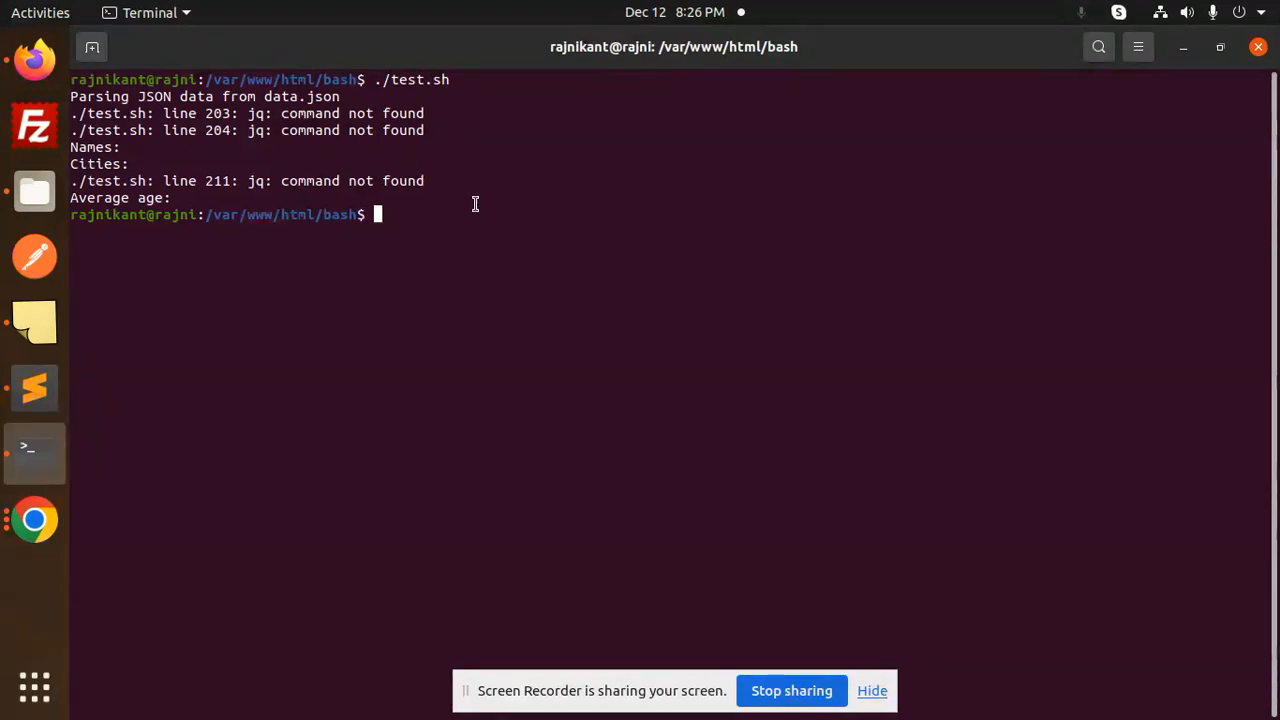
click(34, 388)
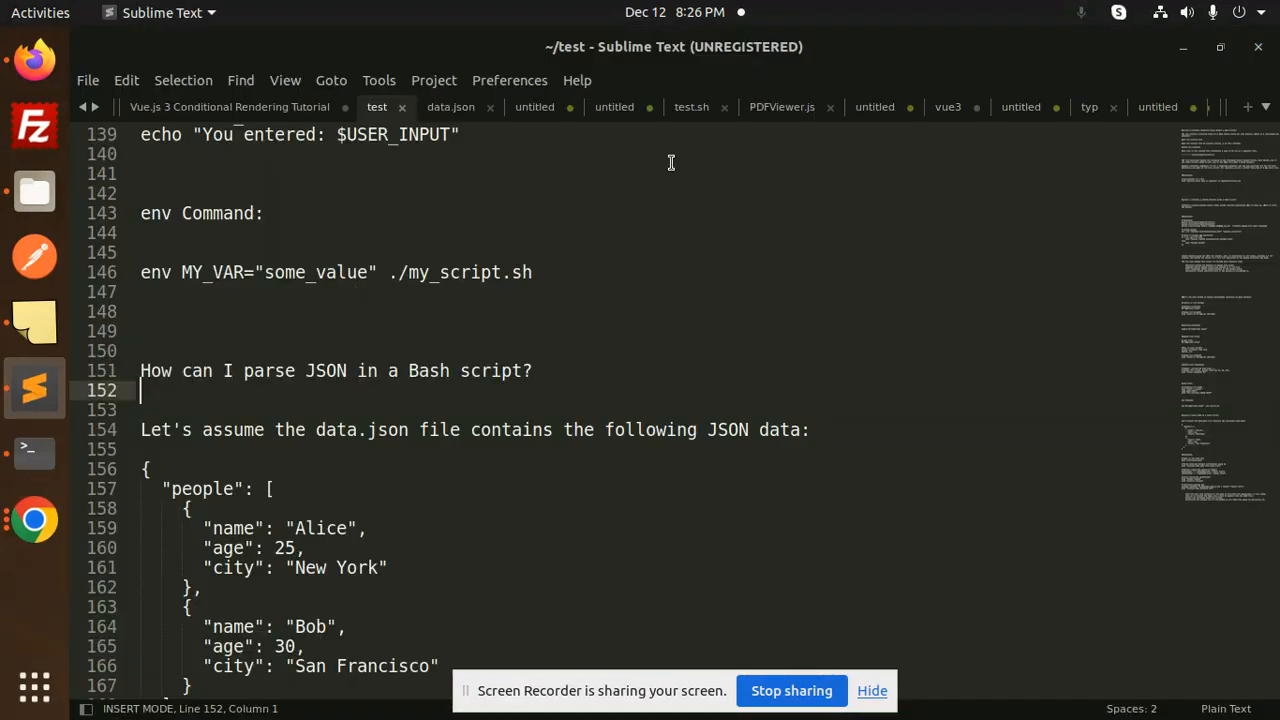
- Run sudo apt install jq, enter the password and answer y to install jq and libjq1
click(874, 108)
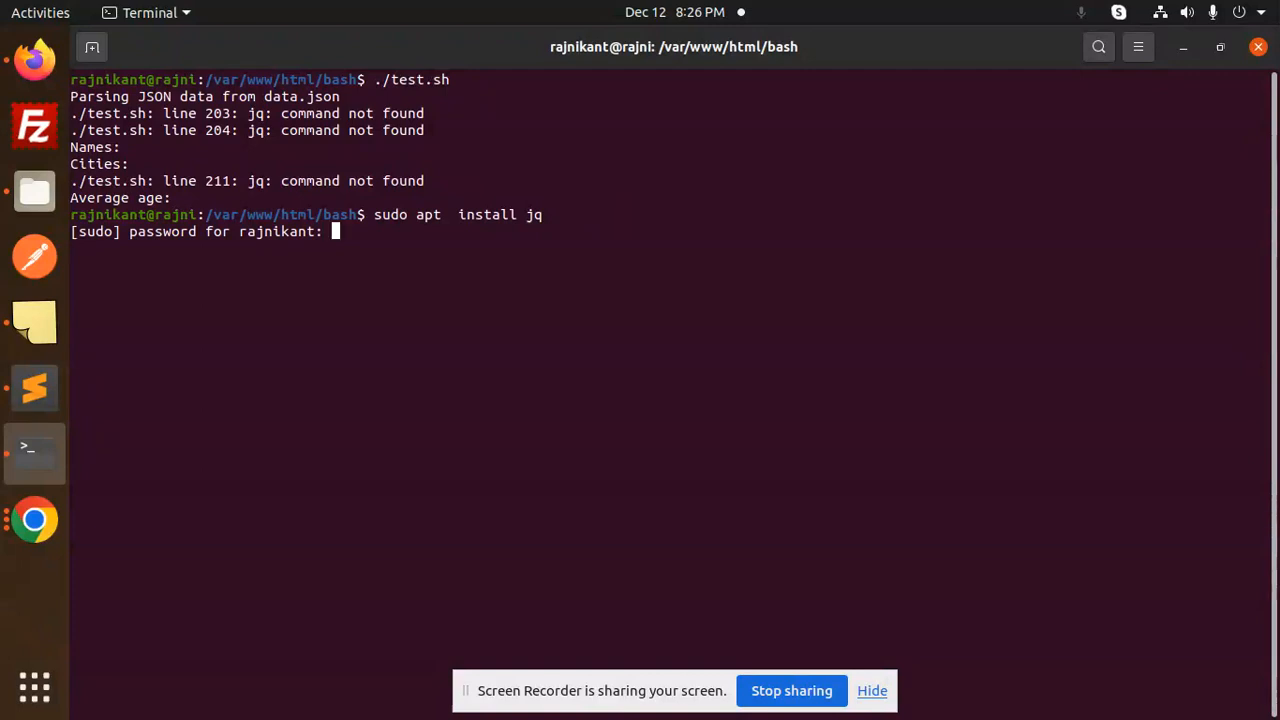
key(Return)
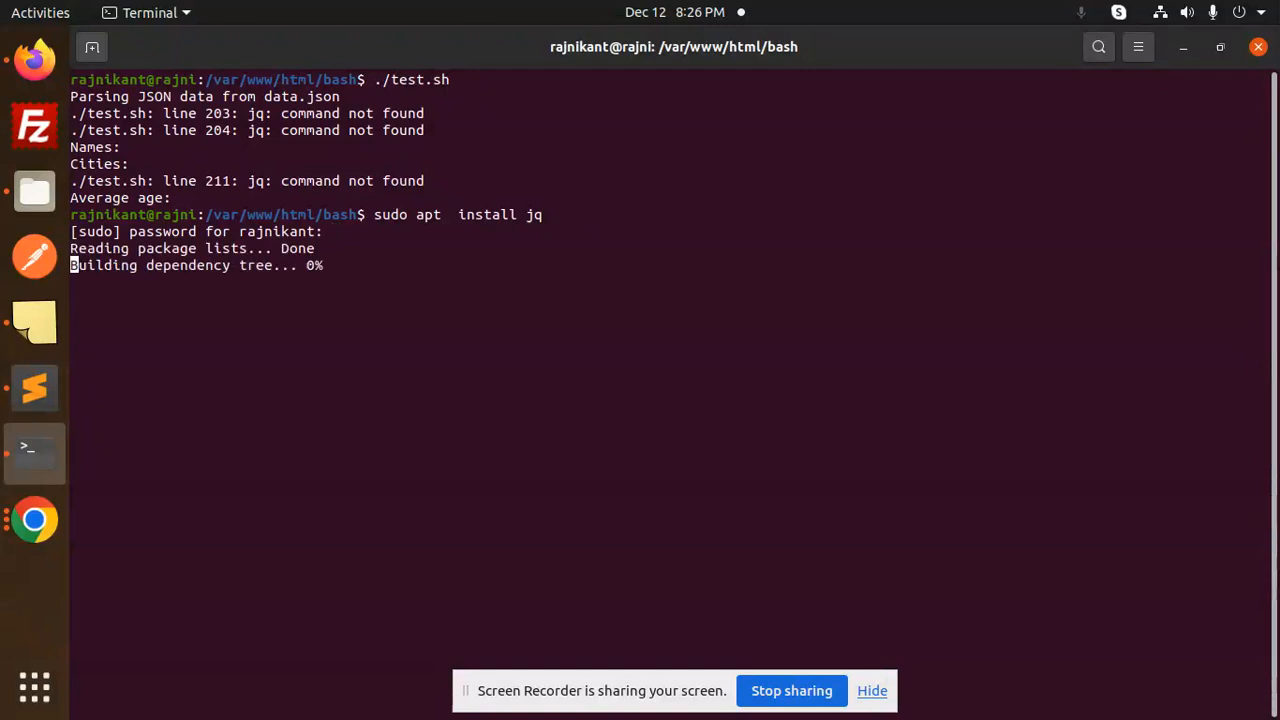
text(you want to continue? [Y/n] y)
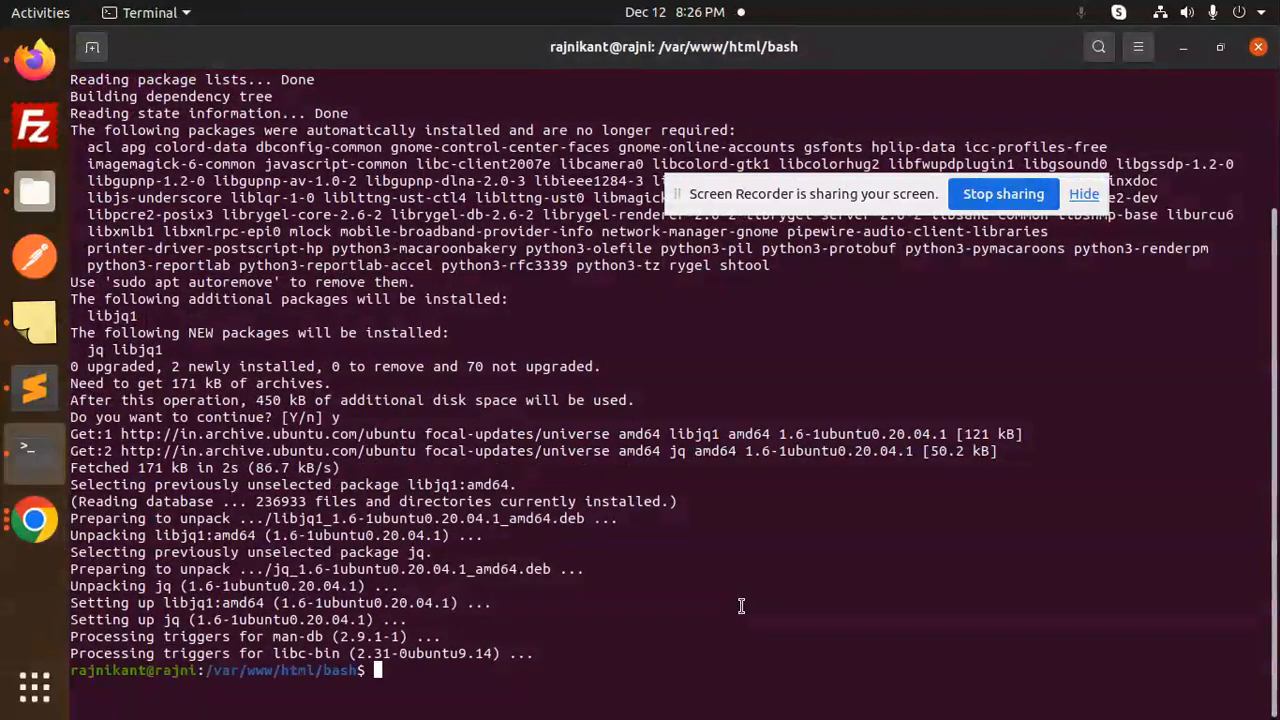
text(sudo apt  install jq)
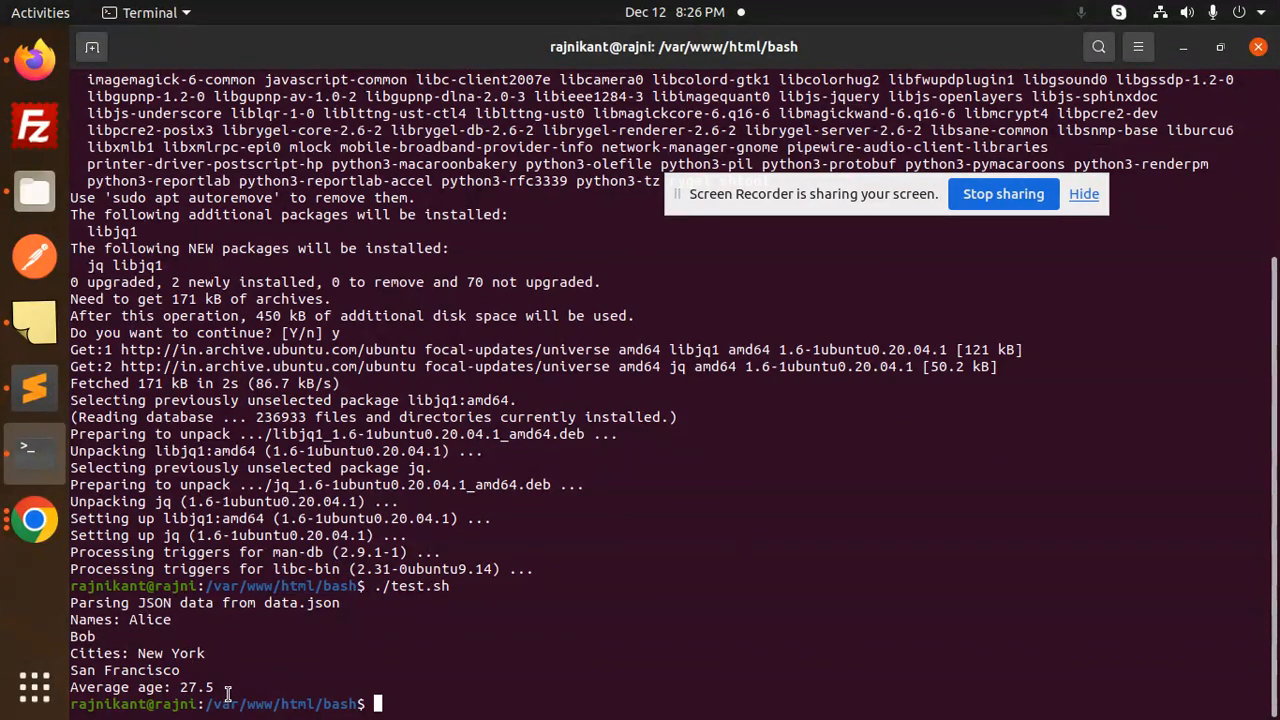
mouse_move(352, 676)
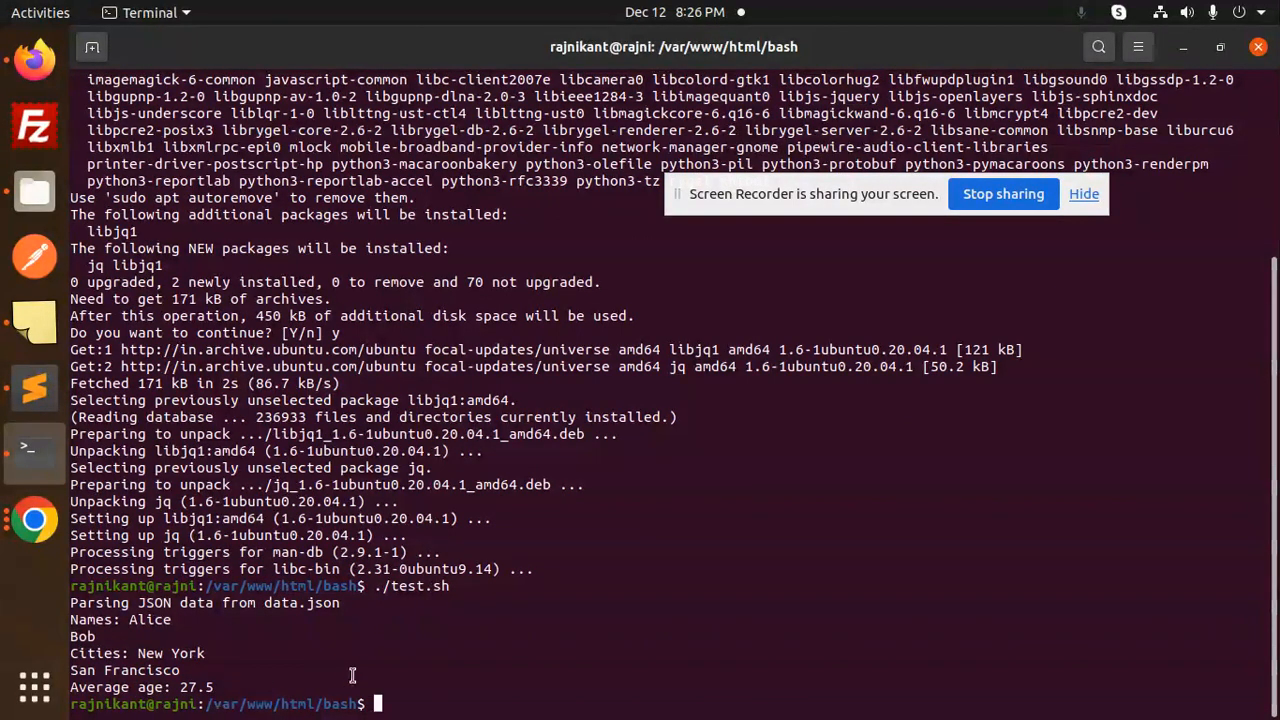
mouse_move(356, 656)
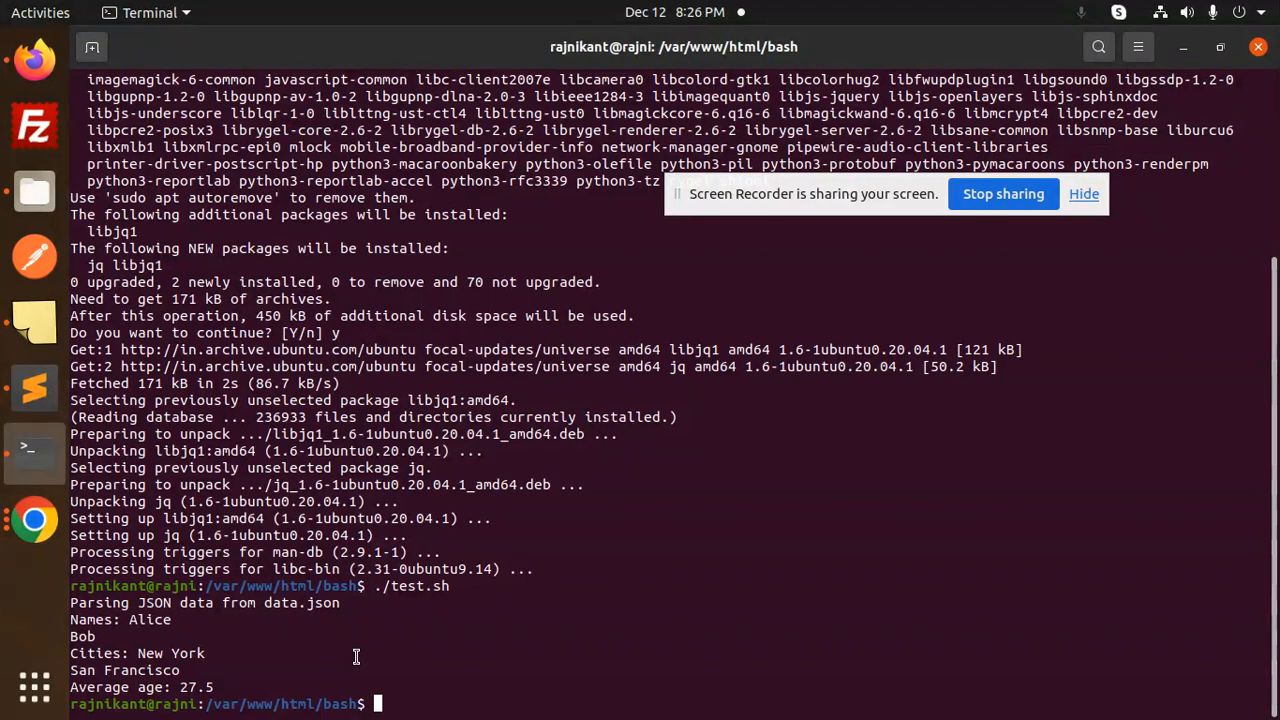
mouse_move(348, 616)
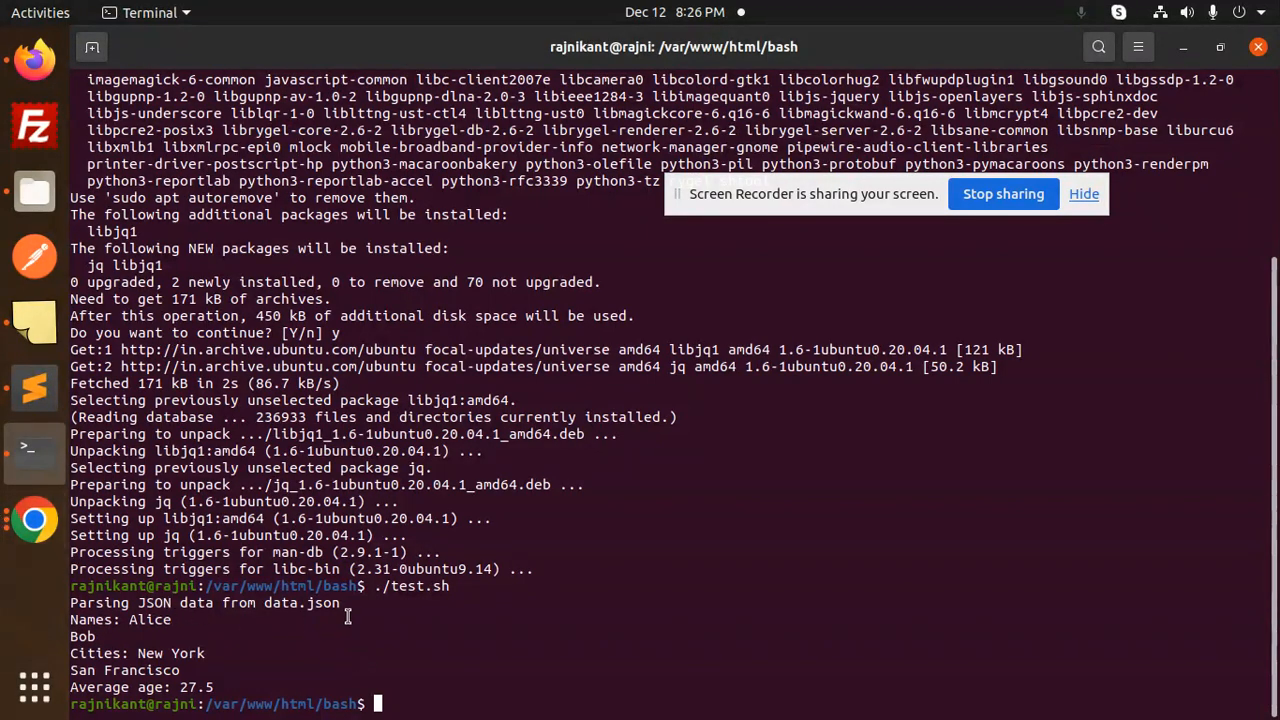
mouse_move(34, 388)
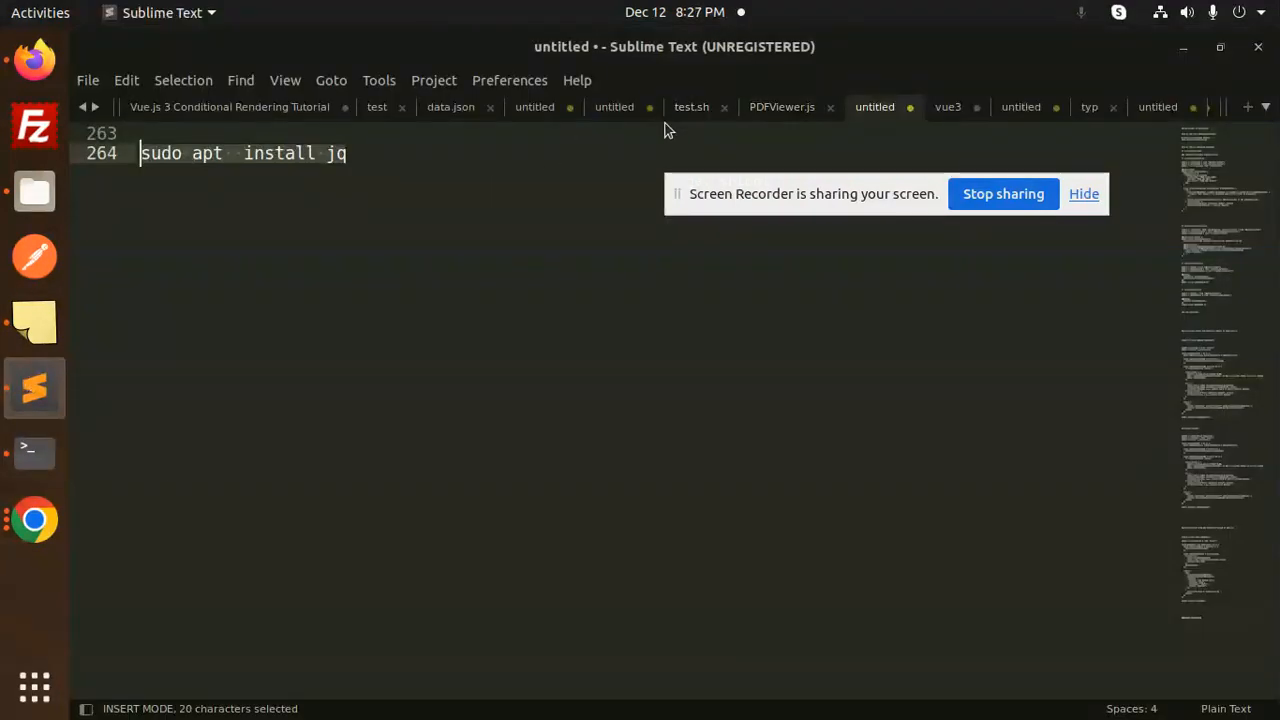
- Review the jq parsing code in the test.sh script after the successful run
click(692, 108)
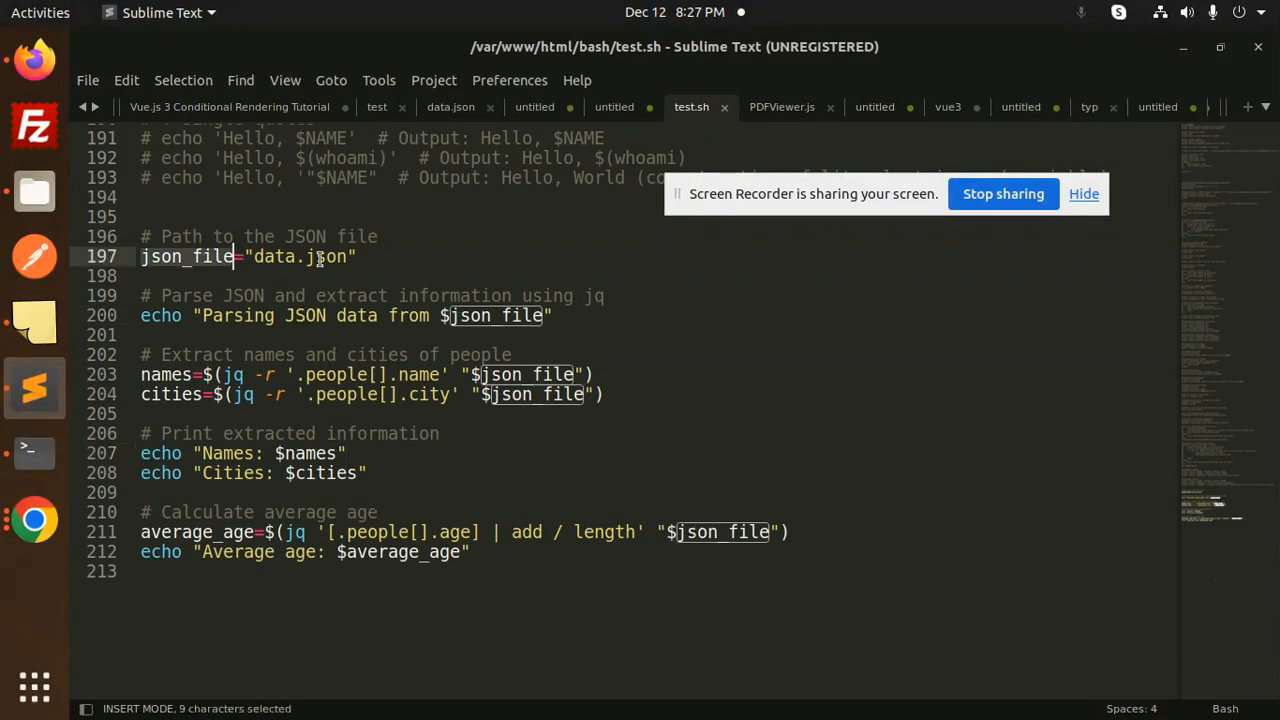
double_click(496, 316)
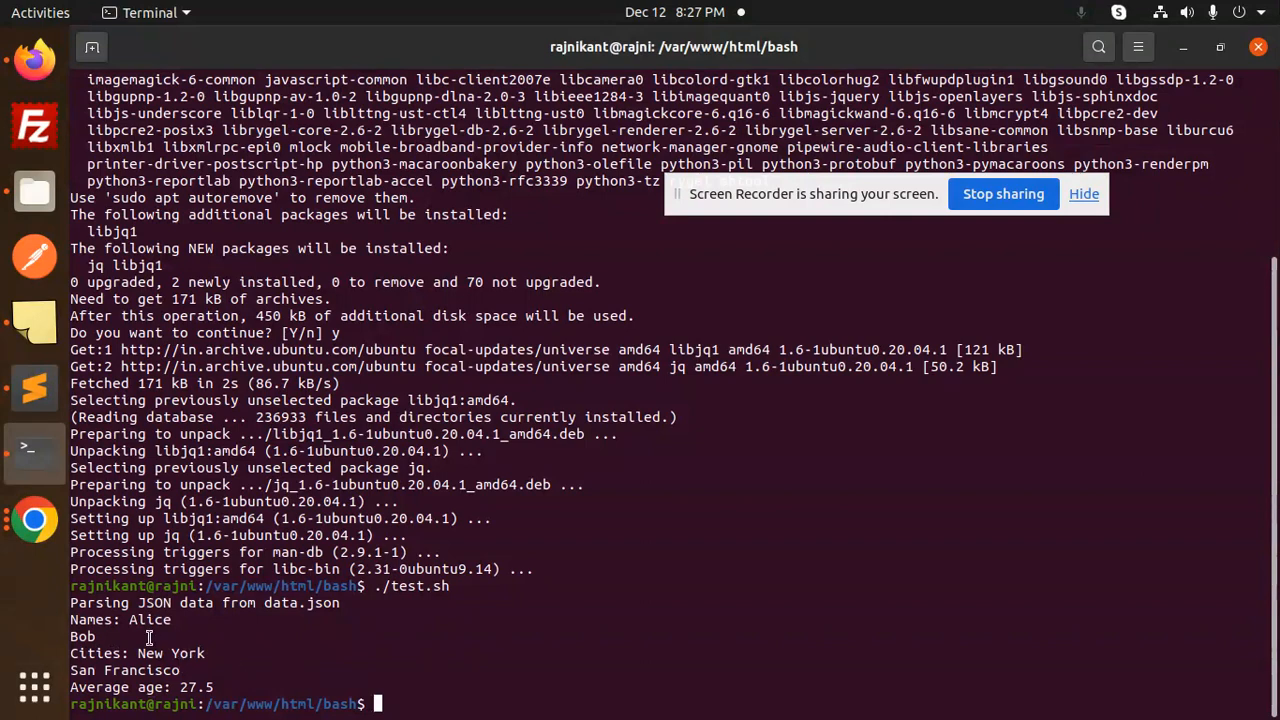
mouse_move(400, 636)
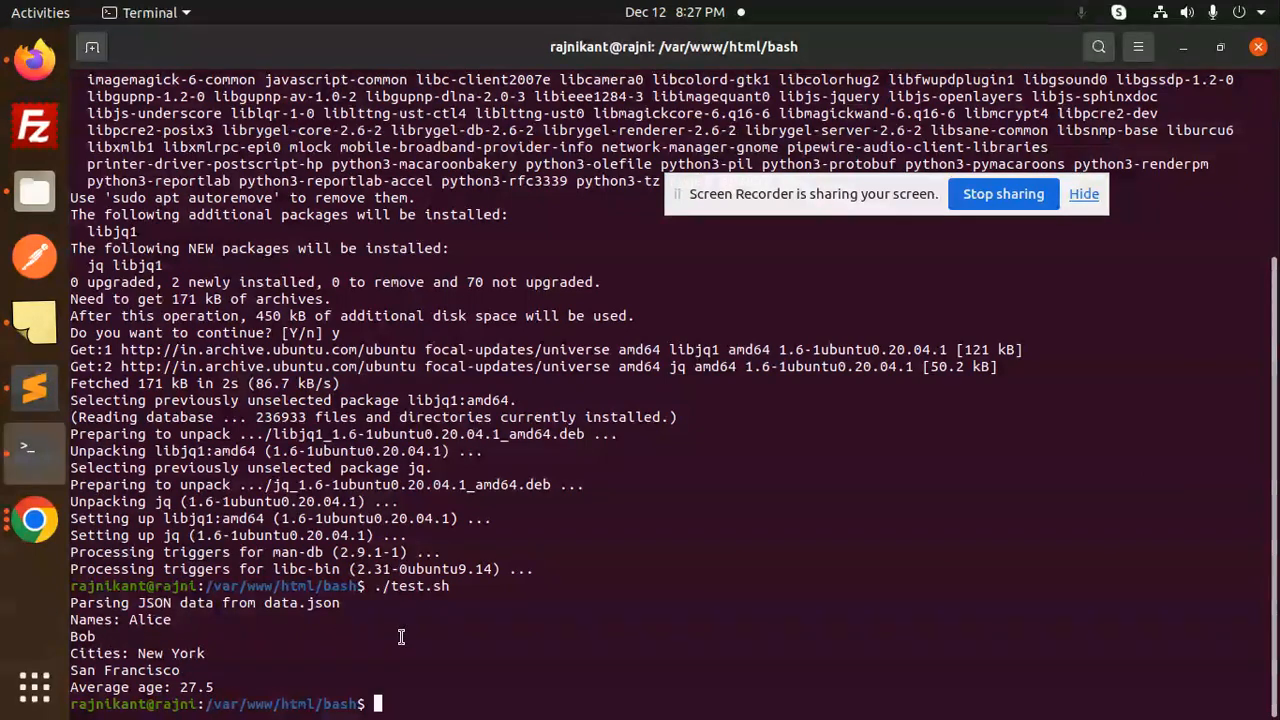